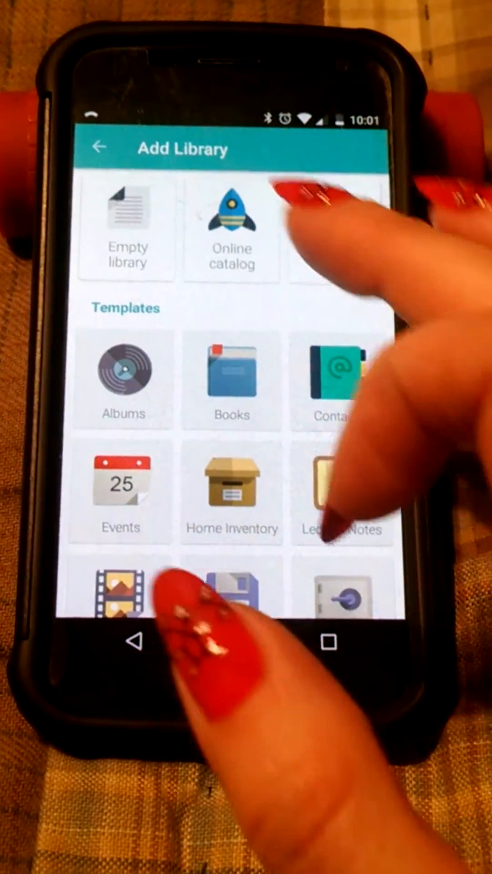
- Open the Nail Stamping Plates template in the online catalog's Home and Hobbies category
{"action": "left_click", "coordinate": [231, 228]}
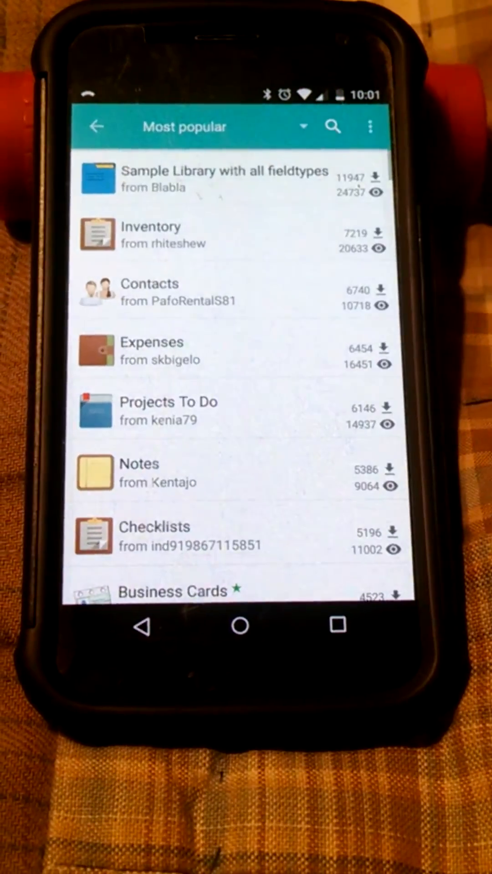
{"action": "left_click", "coordinate": [333, 126]}
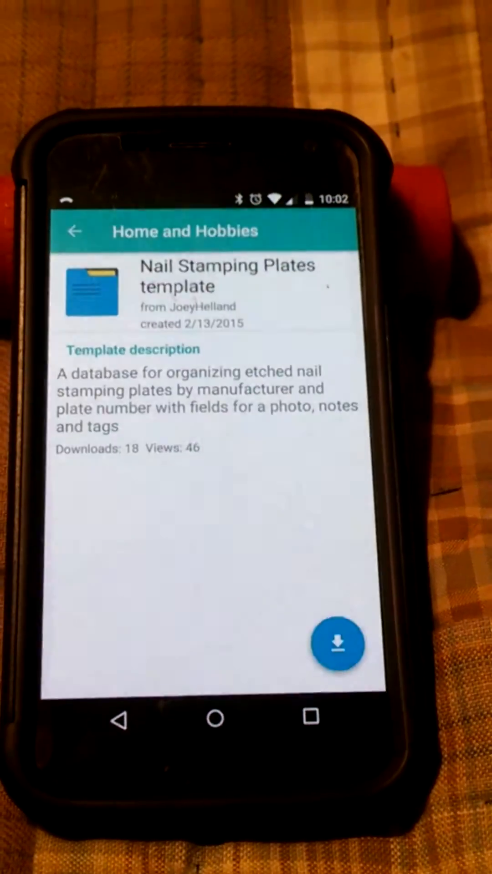
- Download the Nail Stamping Plates template and confirm the Create library settings
{"action": "left_click", "coordinate": [337, 644]}
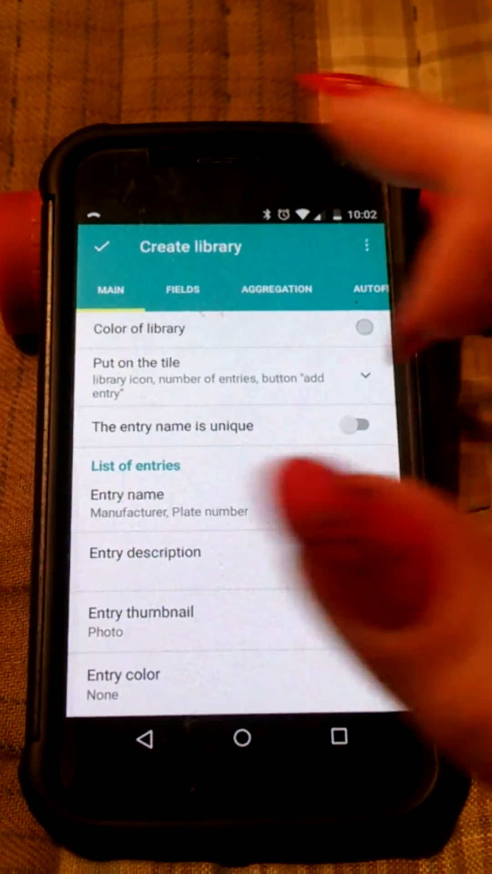
{"action": "left_click", "coordinate": [102, 246]}
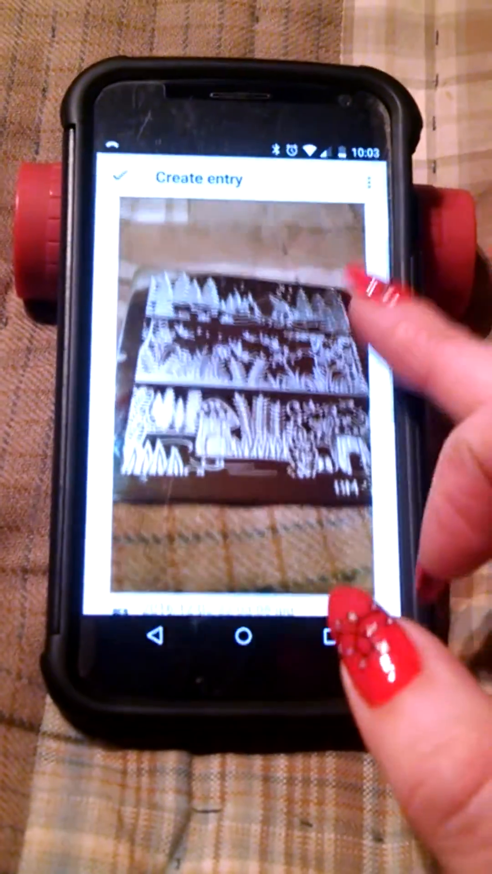
- Scroll the new entry form past the attached plate photo to the Manufacturer field
{"action": "scroll", "scroll_direction": "down", "scroll_amount": 3}
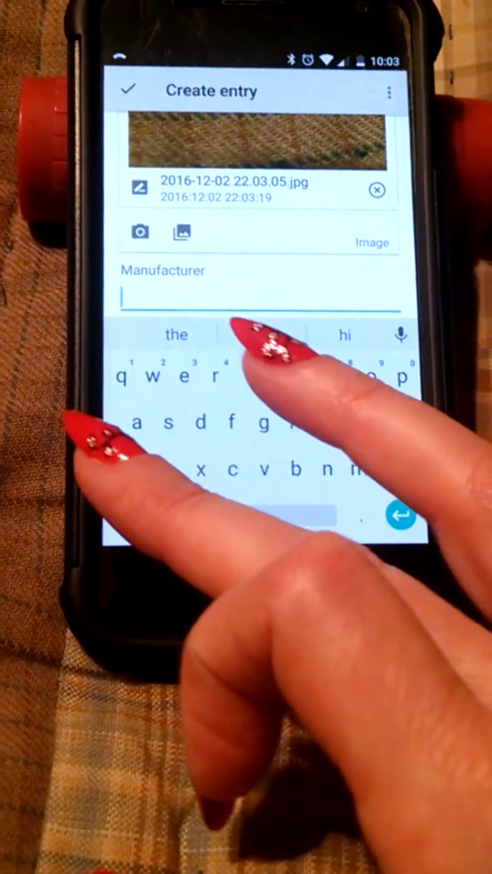
- Enter manufacturer Bundle Monster and plate number BM-S178, checking full nail and full plate designs
{"action": "type", "text": "Bundle Monster"}
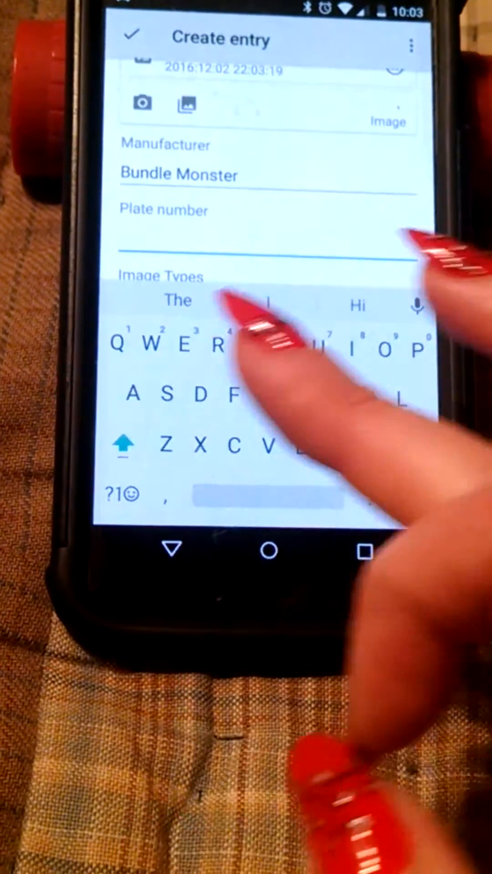
{"action": "type", "text": "BM-"}
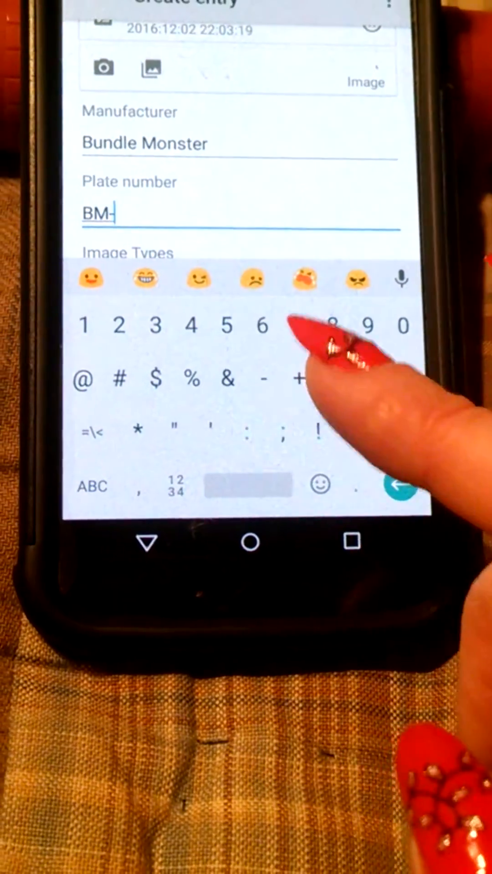
{"action": "left_click", "coordinate": [92, 486]}
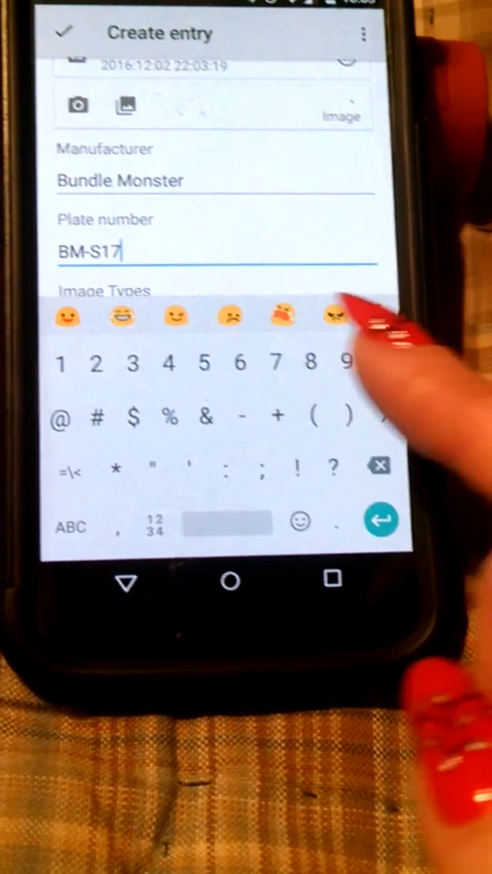
{"action": "type", "text": "8"}
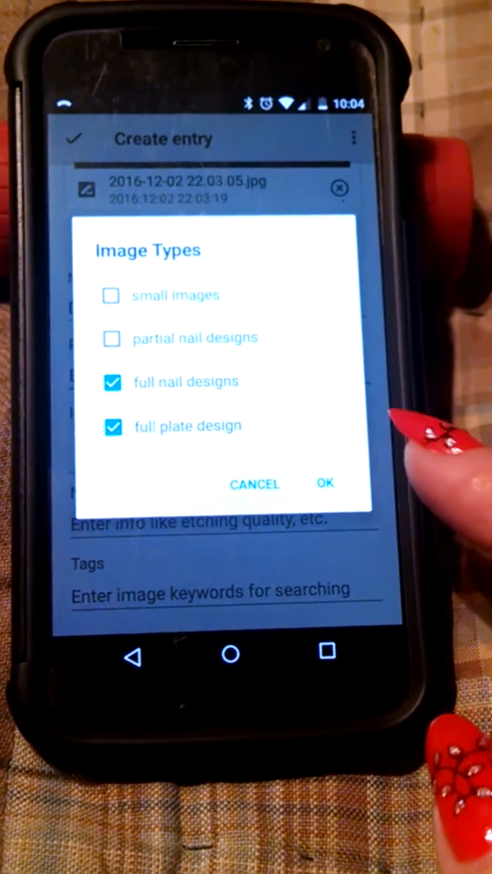
- Confirm the image types, add the note 'deep etching', and begin typing tags
{"action": "left_click", "coordinate": [325, 484]}
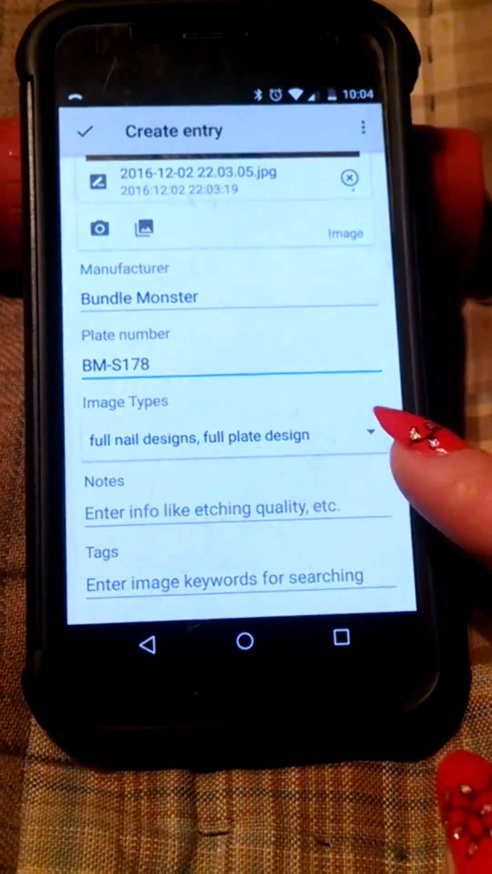
{"action": "left_click", "coordinate": [228, 510]}
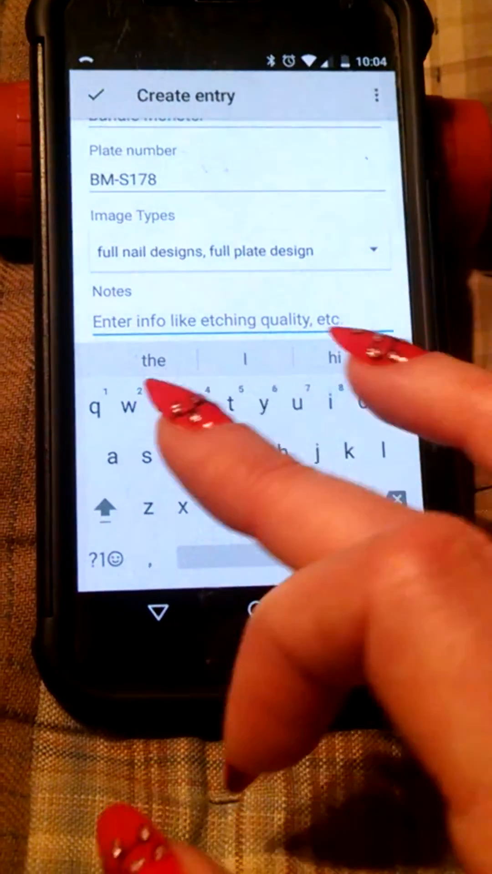
{"action": "type", "text": "deep"}
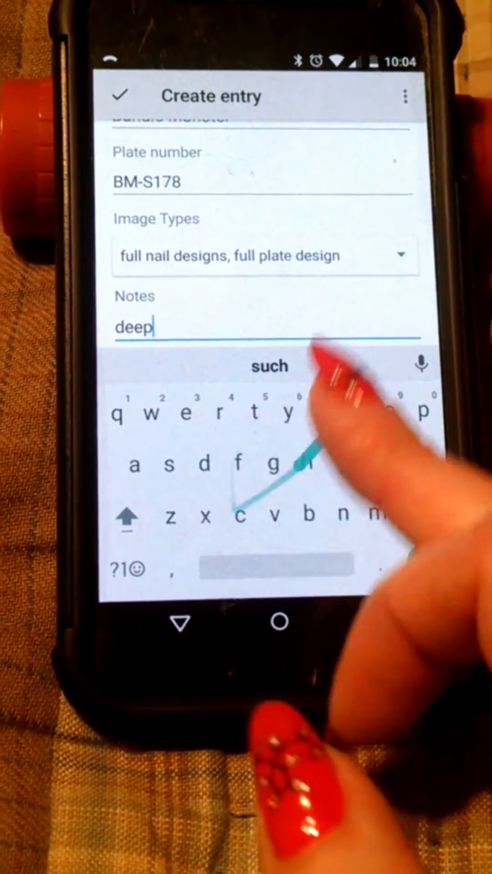
{"action": "type", "text": "etching"}
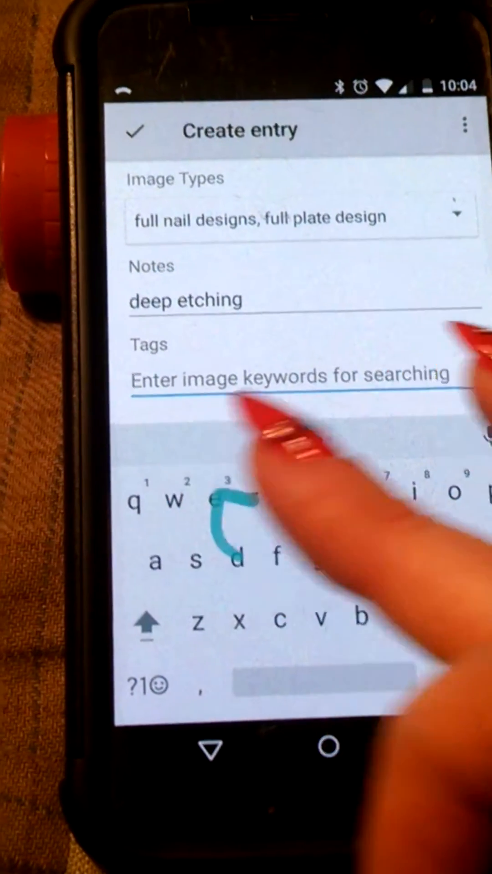
{"action": "type", "text": "deer"}
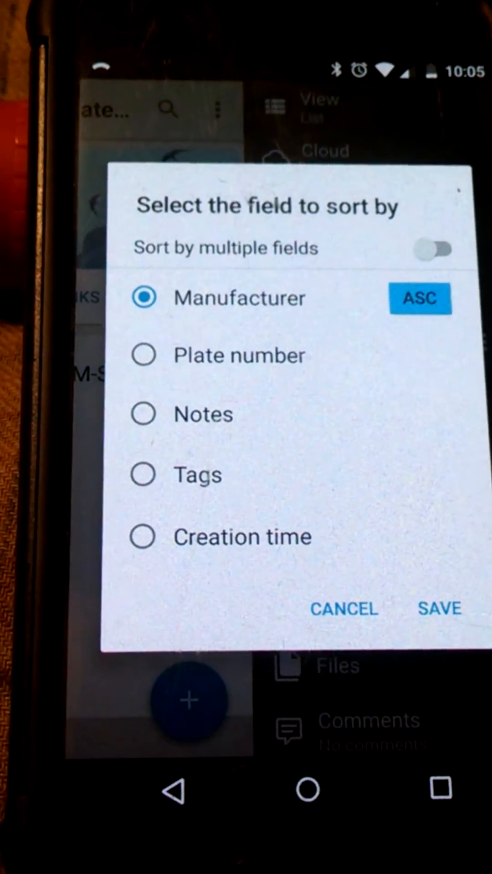
- Sort and group the library by Manufacturer, then begin another plate entry
{"action": "left_click", "coordinate": [432, 249]}
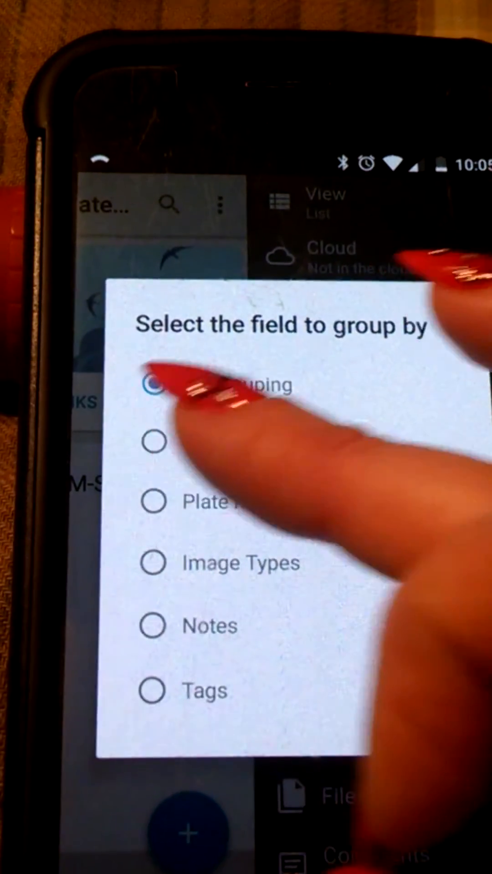
{"action": "left_click", "coordinate": [153, 383]}
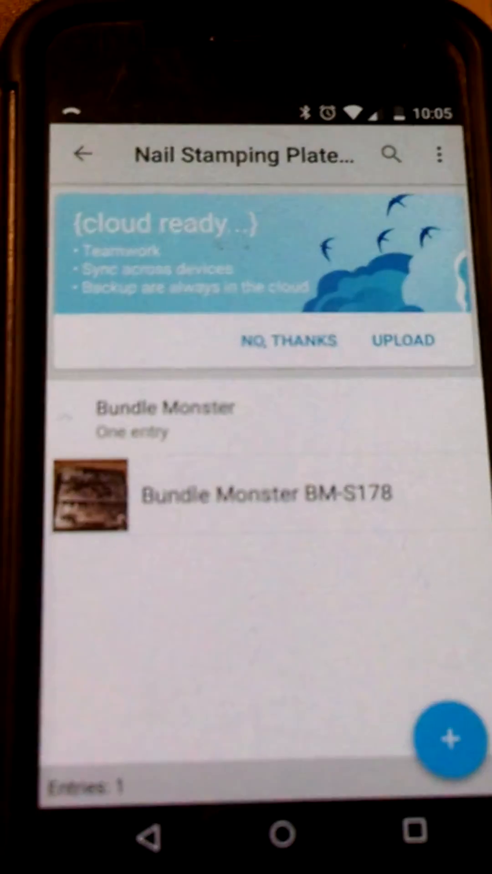
{"action": "left_click", "coordinate": [449, 738]}
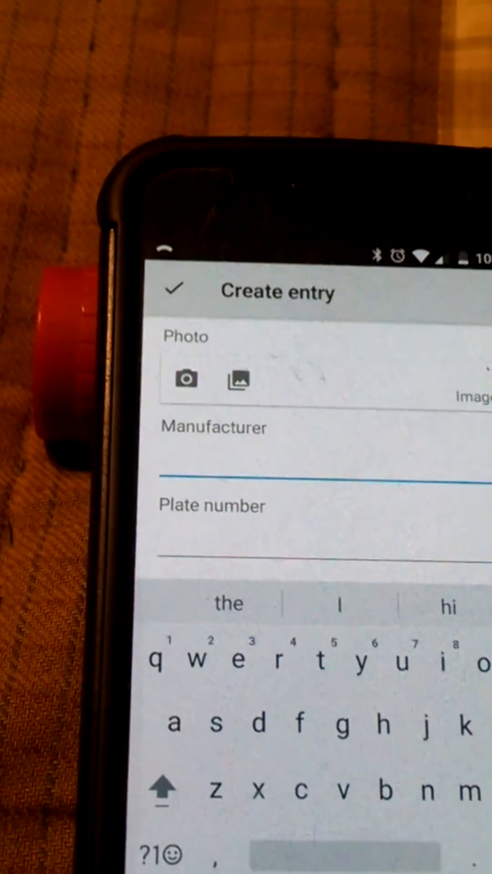